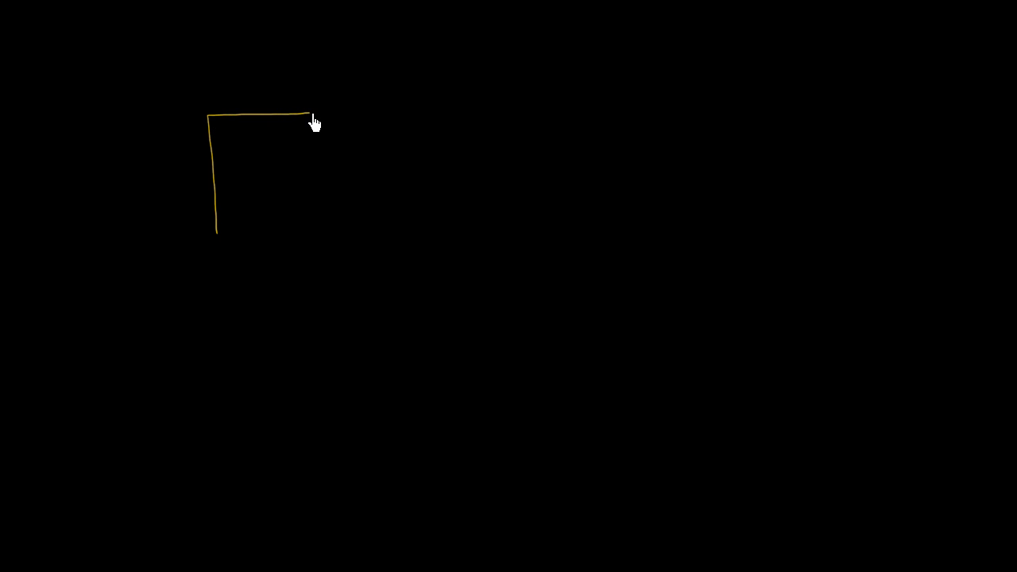
Draw the yellow box's right side and bottom, plus a horizontal divider line
{"action": "left_click_drag", "start_coordinate": [317, 117], "coordinate": [323, 229]}
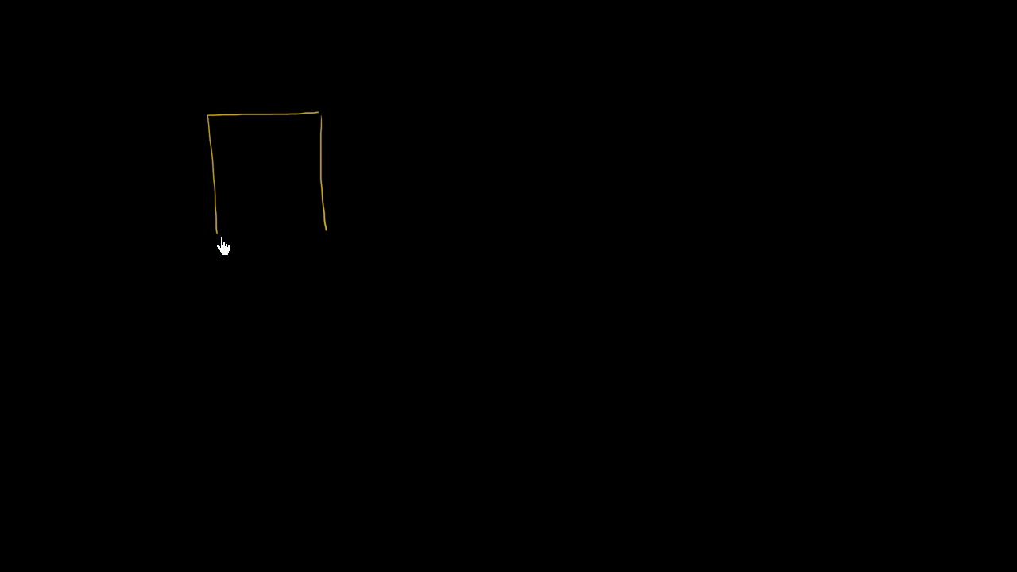
{"action": "left_click_drag", "start_coordinate": [223, 236], "coordinate": [314, 233]}
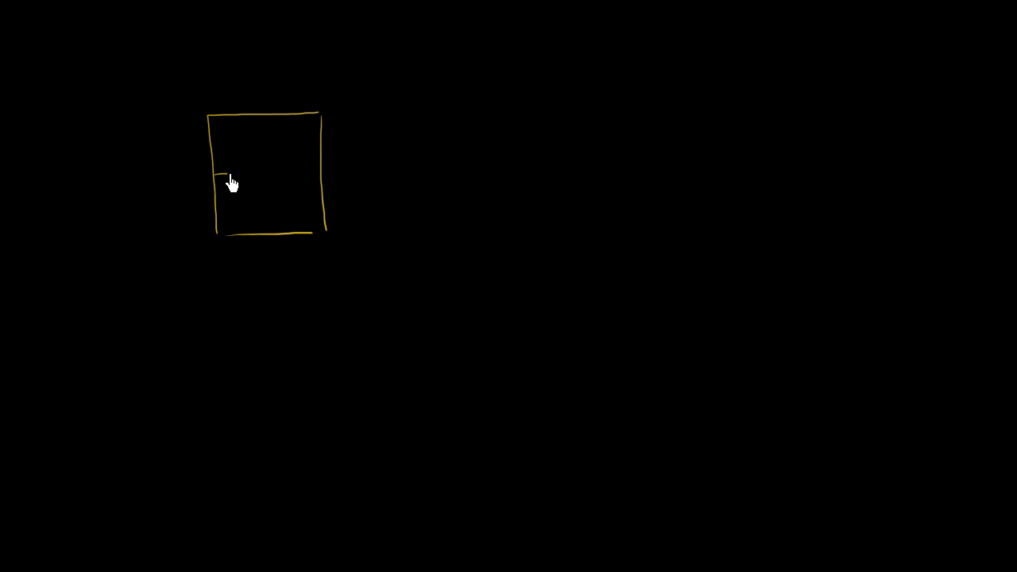
{"action": "left_click_drag", "start_coordinate": [222, 169], "coordinate": [315, 171]}
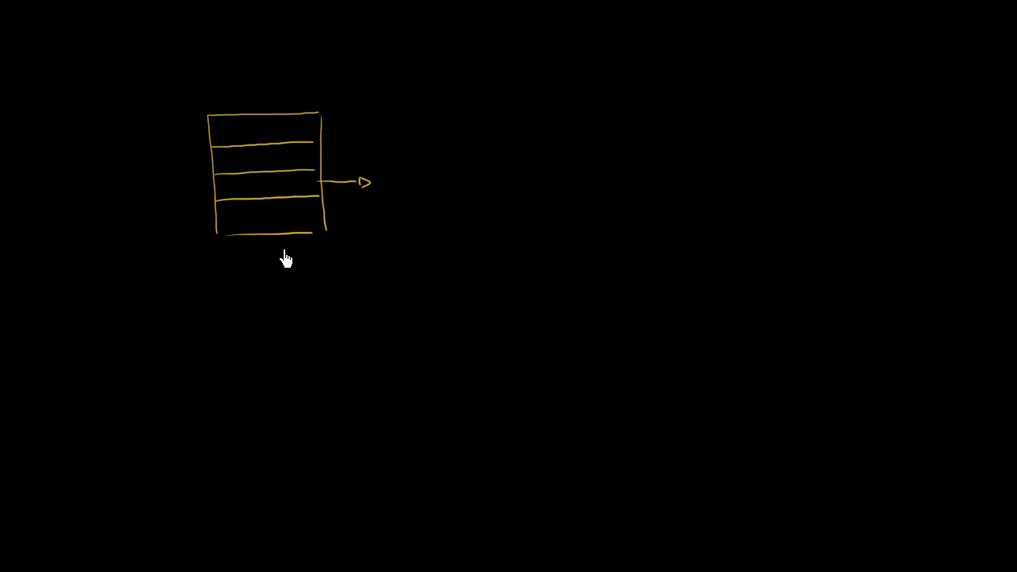
{"action": "mouse_move", "coordinate": [410, 171]}
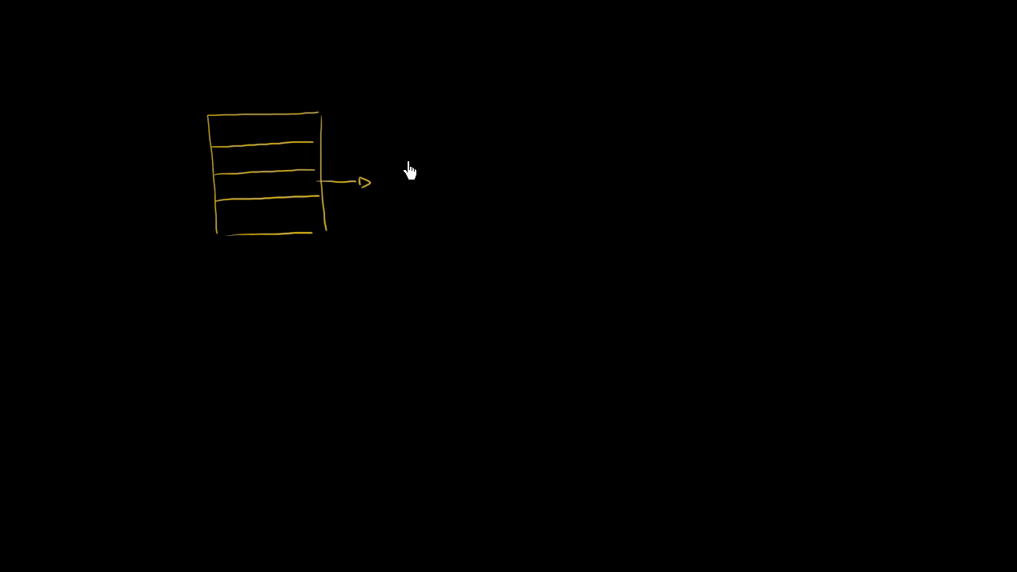
{"action": "mouse_move", "coordinate": [389, 210]}
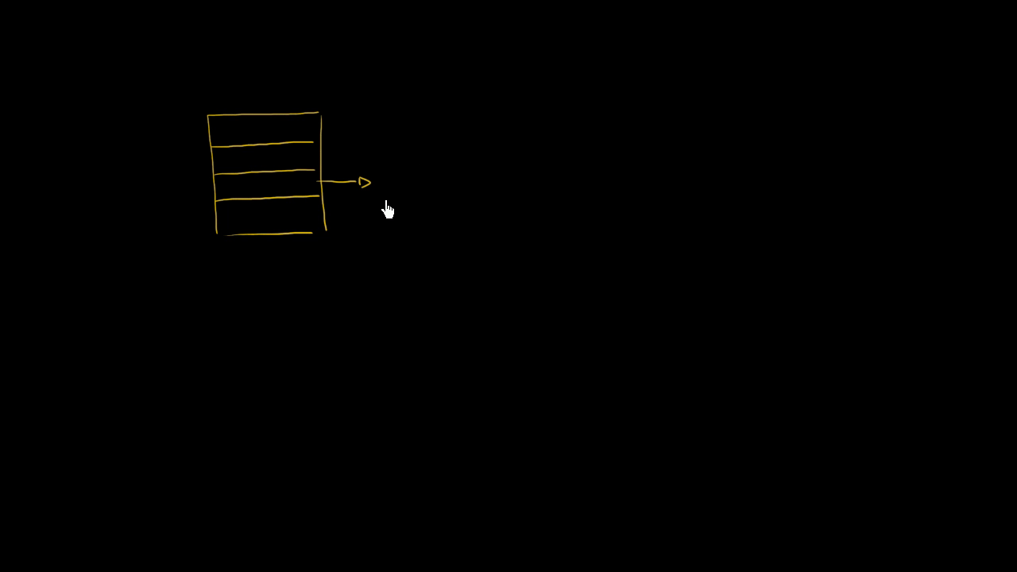
{"action": "mouse_move", "coordinate": [427, 188]}
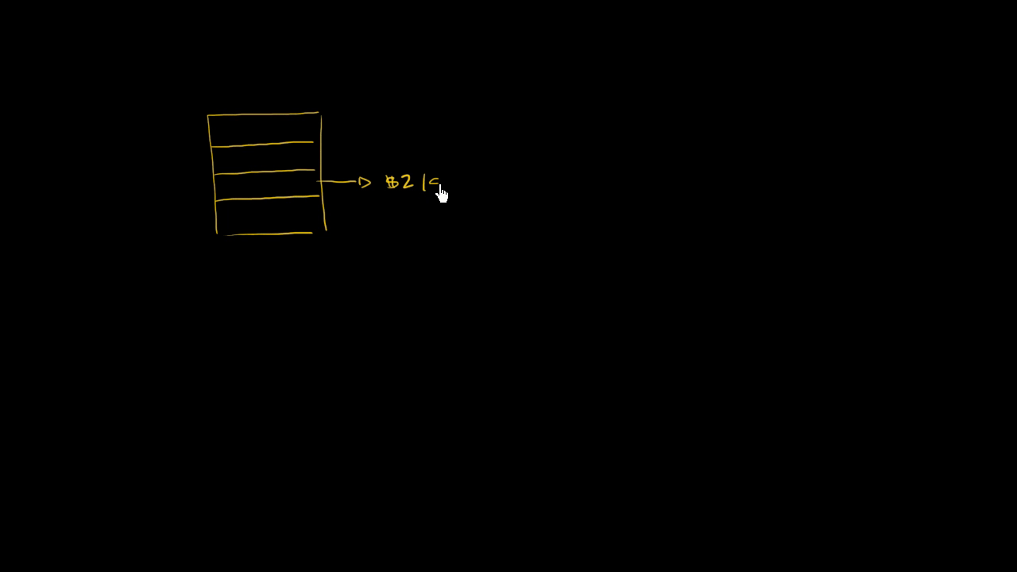
Handwrite '$2/share' in yellow at the arrow's tip
{"action": "type", "text": "share"}
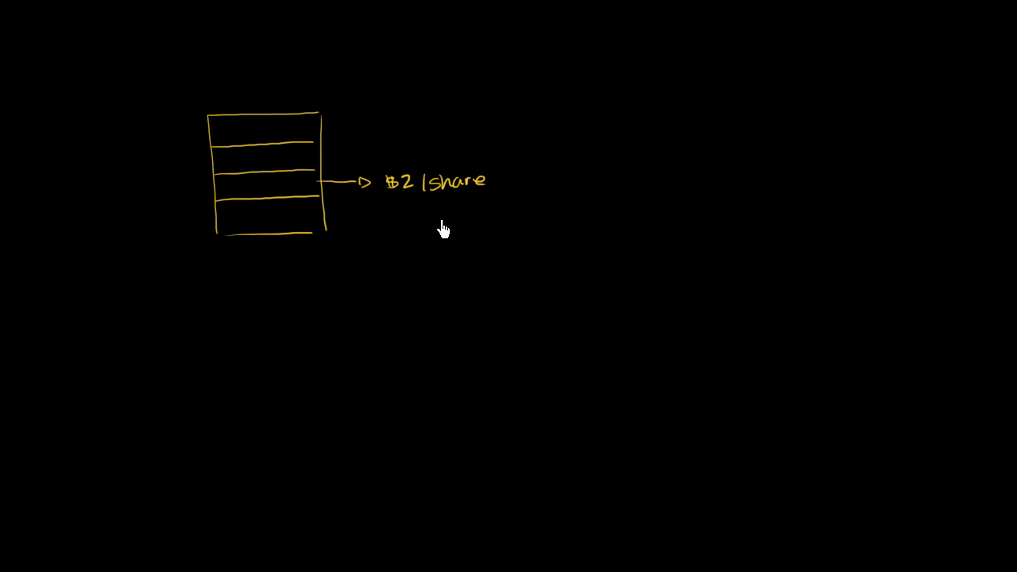
{"action": "mouse_move", "coordinate": [353, 326]}
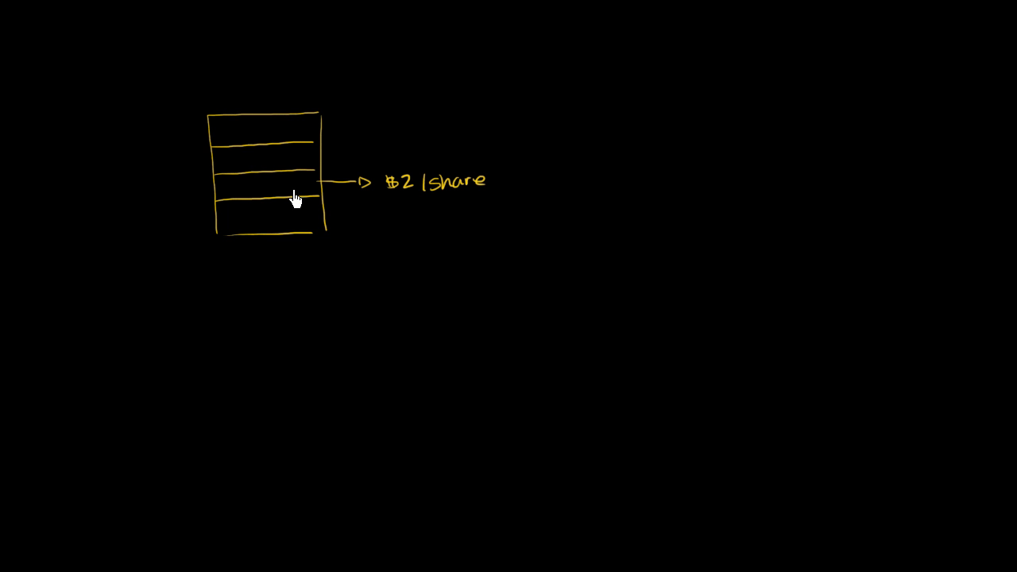
{"action": "mouse_move", "coordinate": [280, 207]}
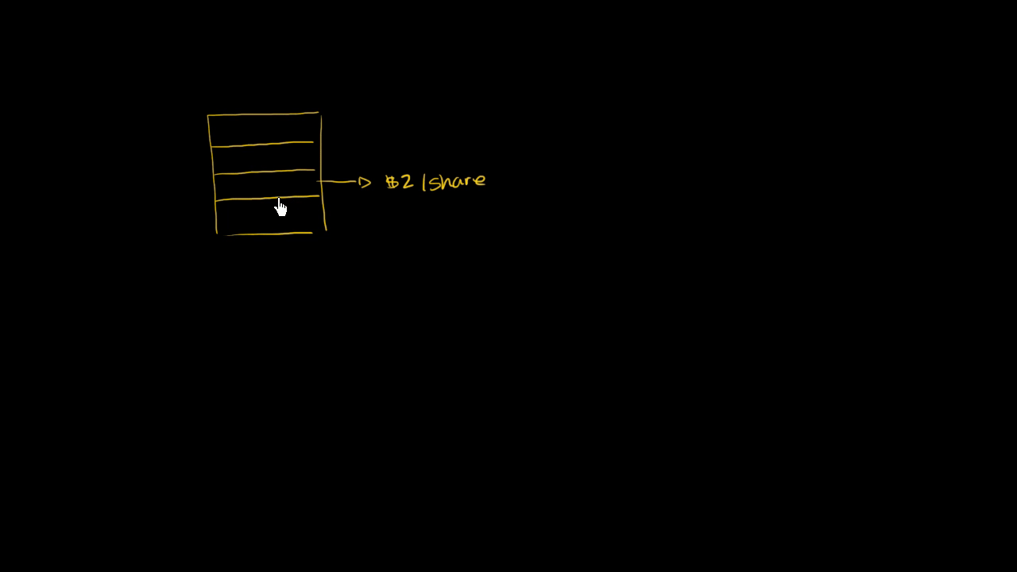
{"action": "mouse_move", "coordinate": [273, 139]}
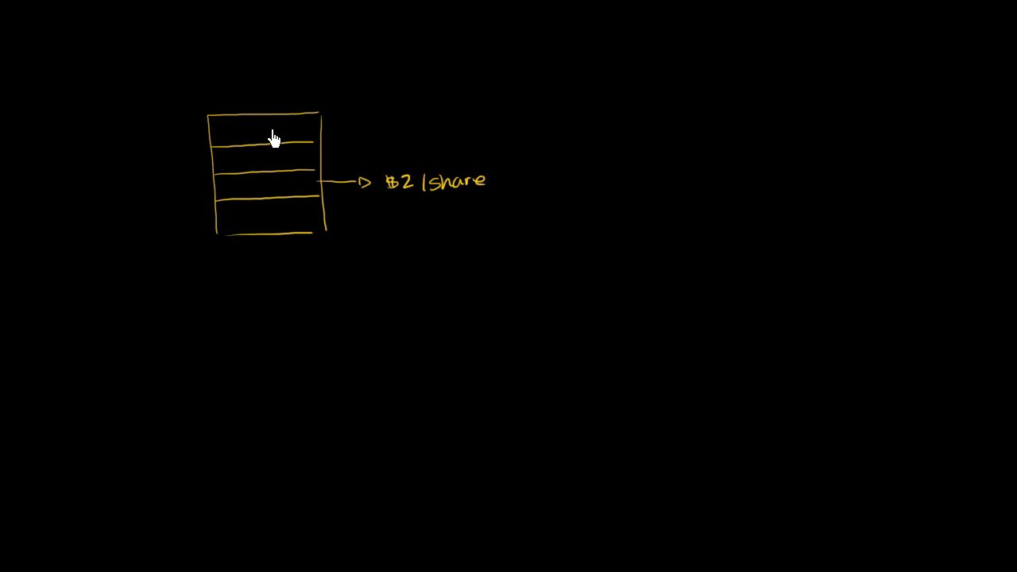
{"action": "mouse_move", "coordinate": [255, 140]}
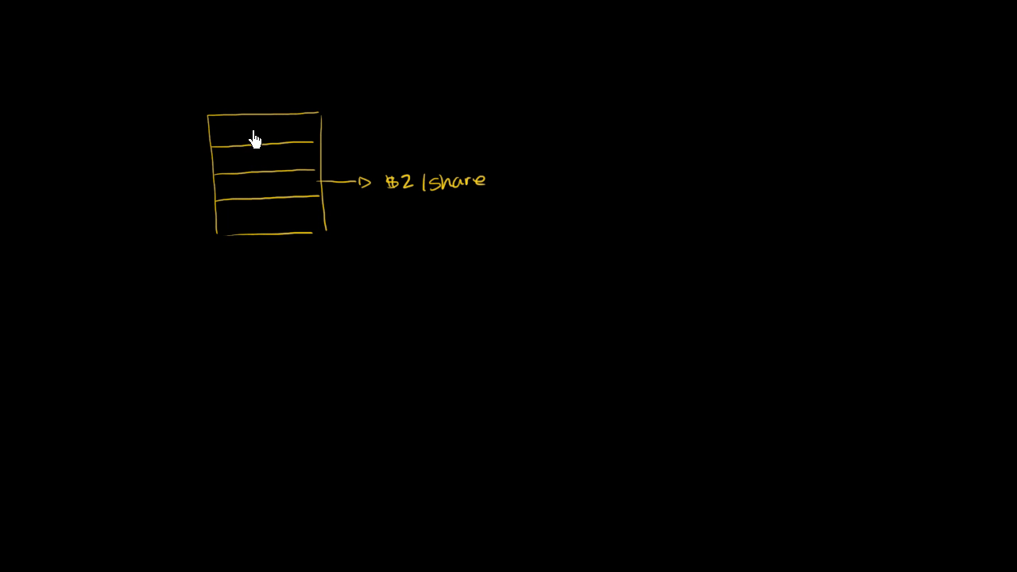
{"action": "mouse_move", "coordinate": [235, 234]}
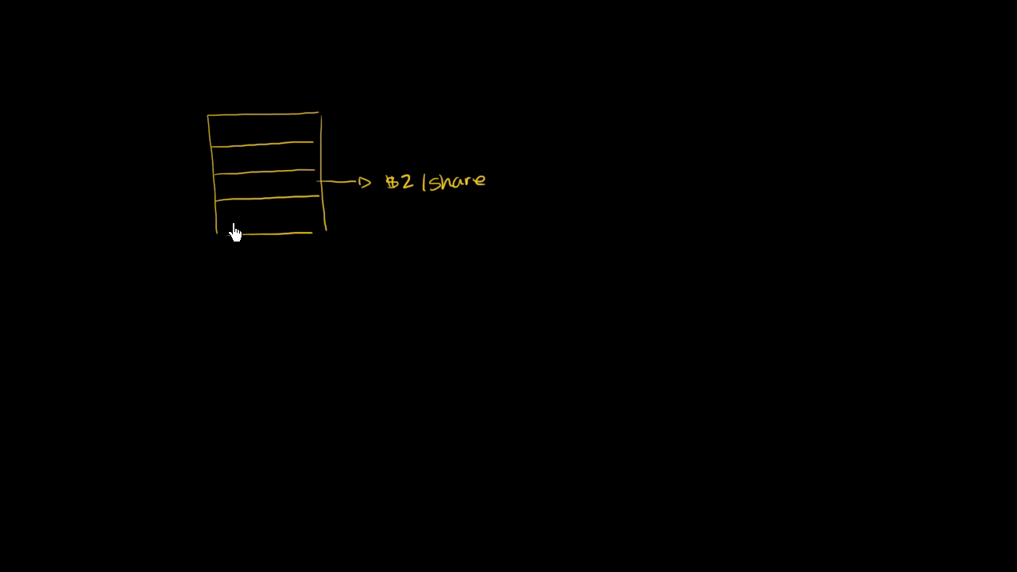
{"action": "mouse_move", "coordinate": [230, 260]}
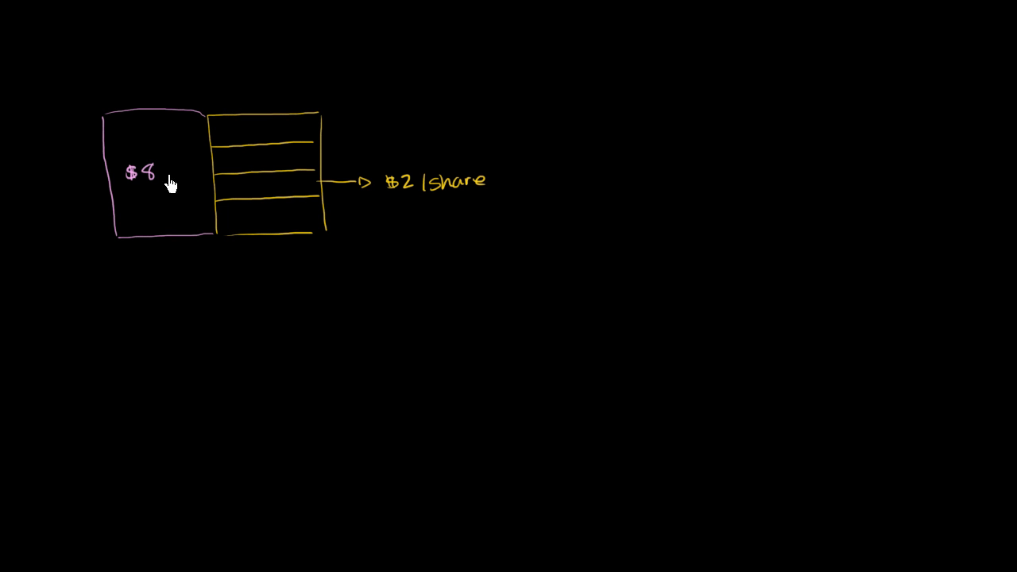
{"action": "mouse_move", "coordinate": [183, 189]}
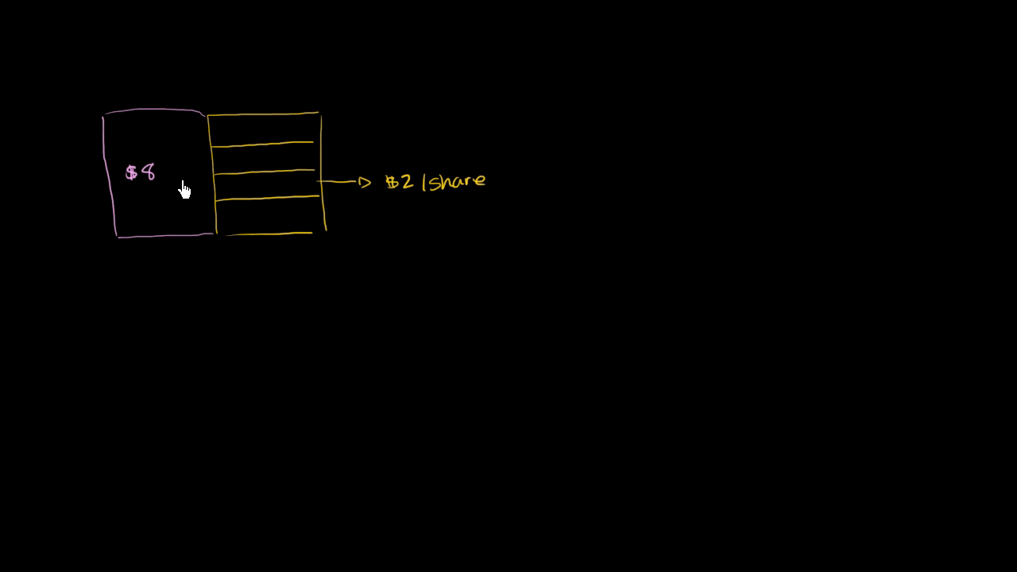
{"action": "mouse_move", "coordinate": [196, 208]}
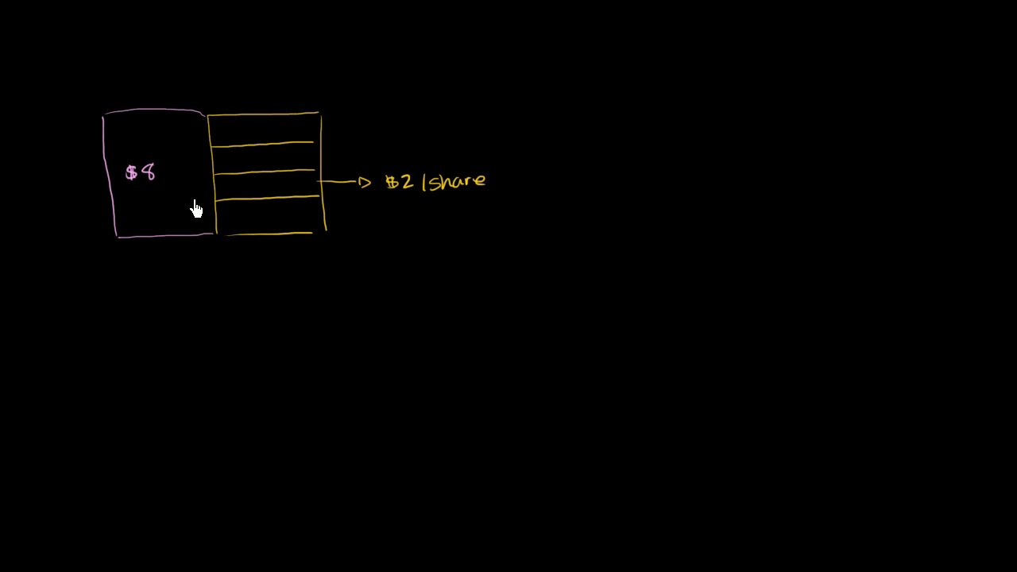
{"action": "mouse_move", "coordinate": [272, 223]}
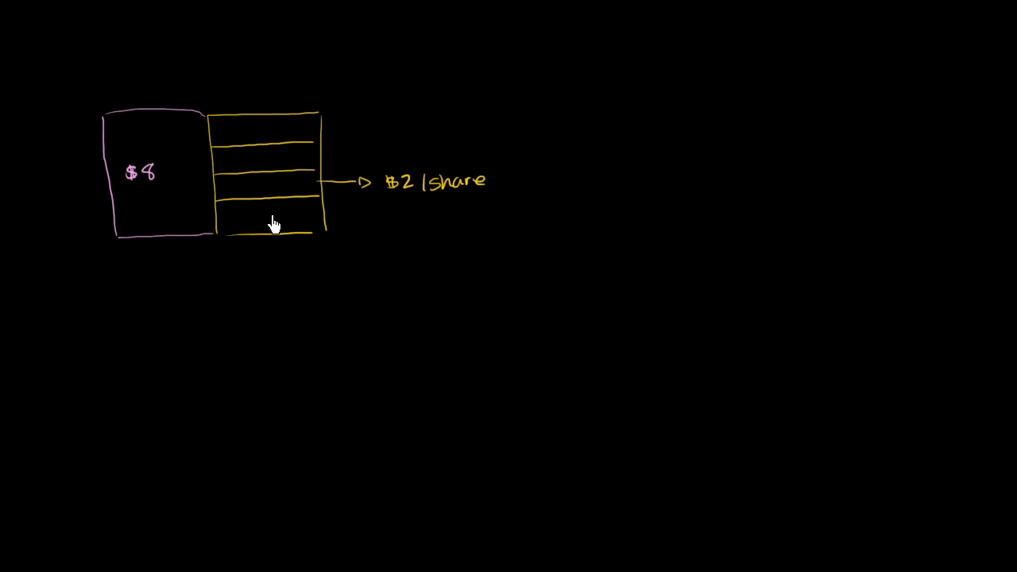
{"action": "mouse_move", "coordinate": [221, 107]}
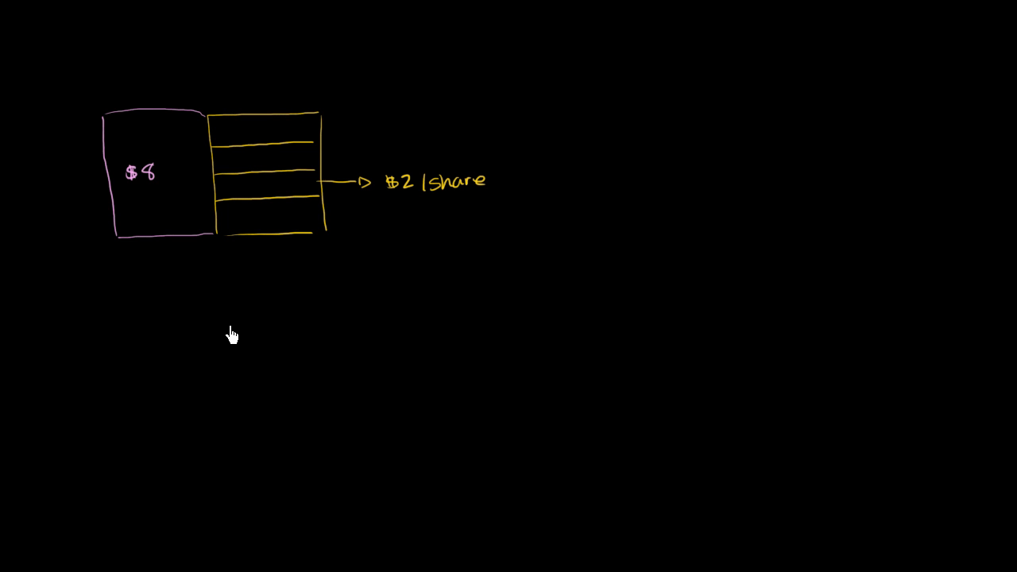
{"action": "mouse_move", "coordinate": [235, 345]}
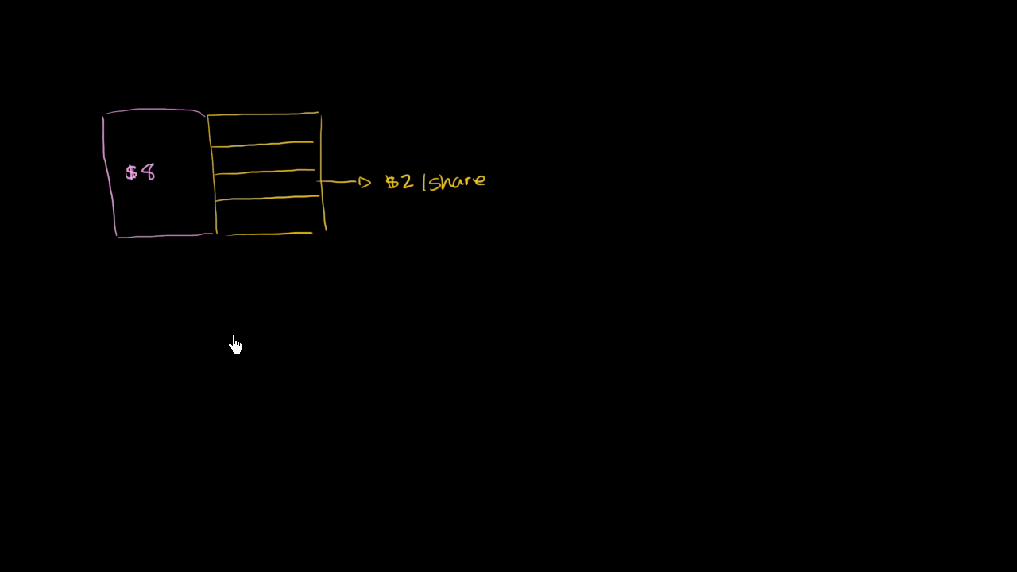
{"action": "mouse_move", "coordinate": [239, 349]}
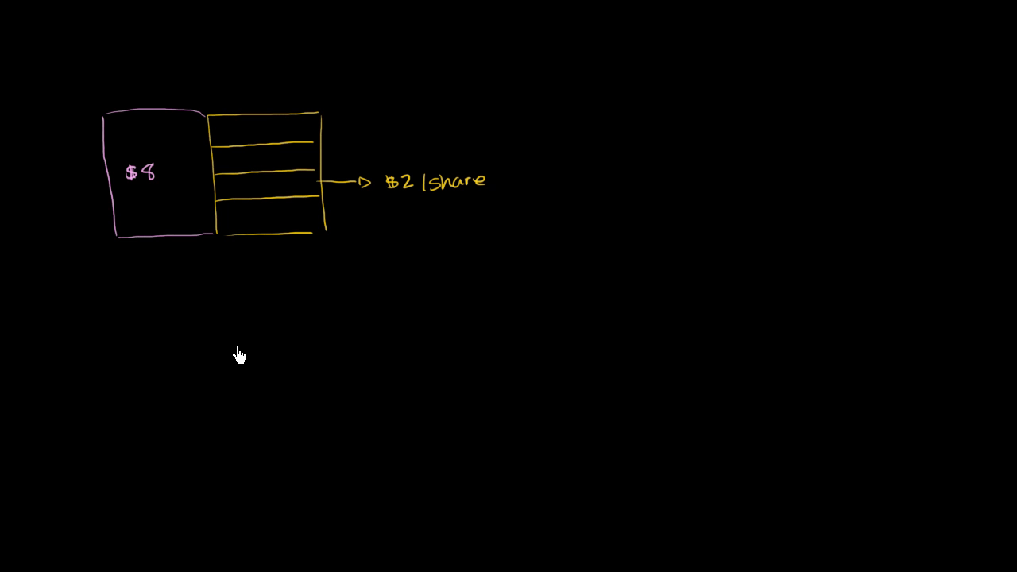
{"action": "mouse_move", "coordinate": [238, 364]}
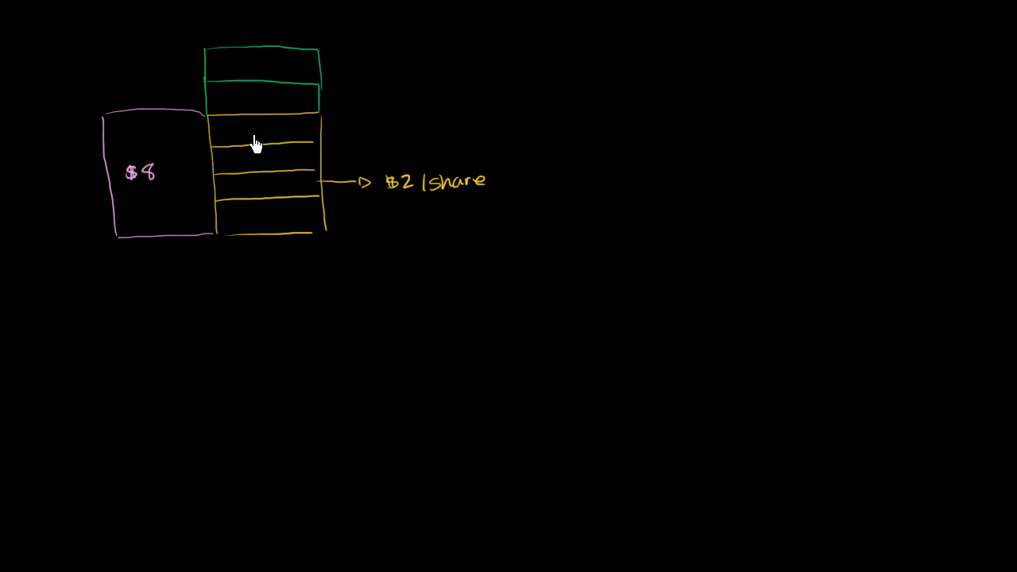
{"action": "mouse_move", "coordinate": [219, 214]}
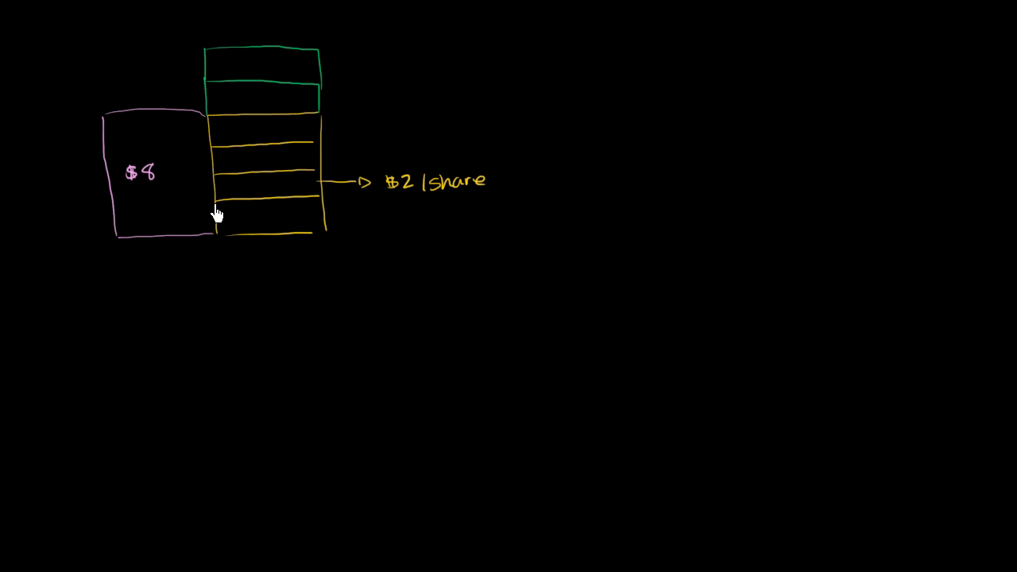
Draw a green arrow out of a green row and write '/sh' of its label
{"action": "left_click_drag", "start_coordinate": [309, 99], "coordinate": [353, 103]}
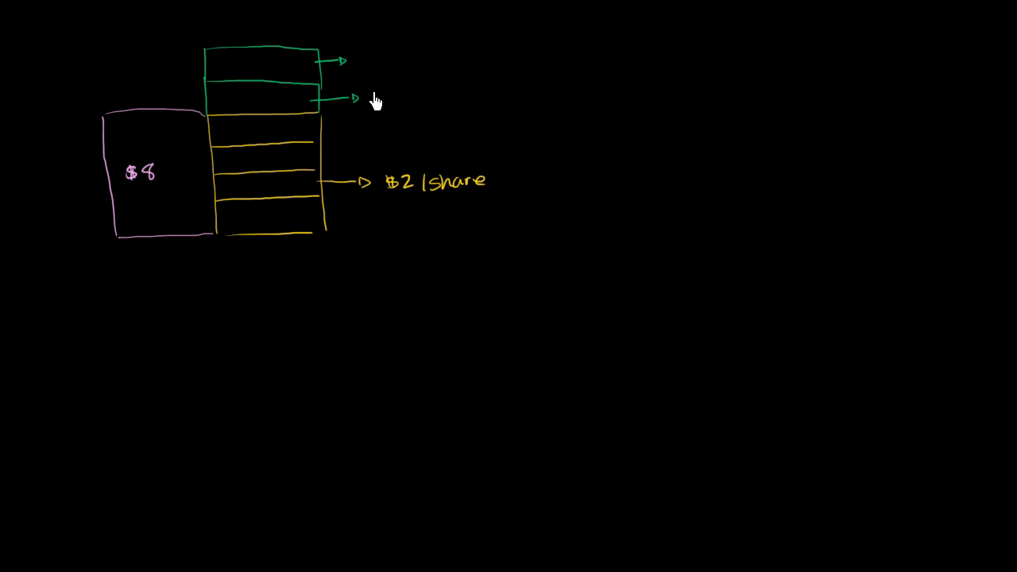
{"action": "mouse_move", "coordinate": [351, 107]}
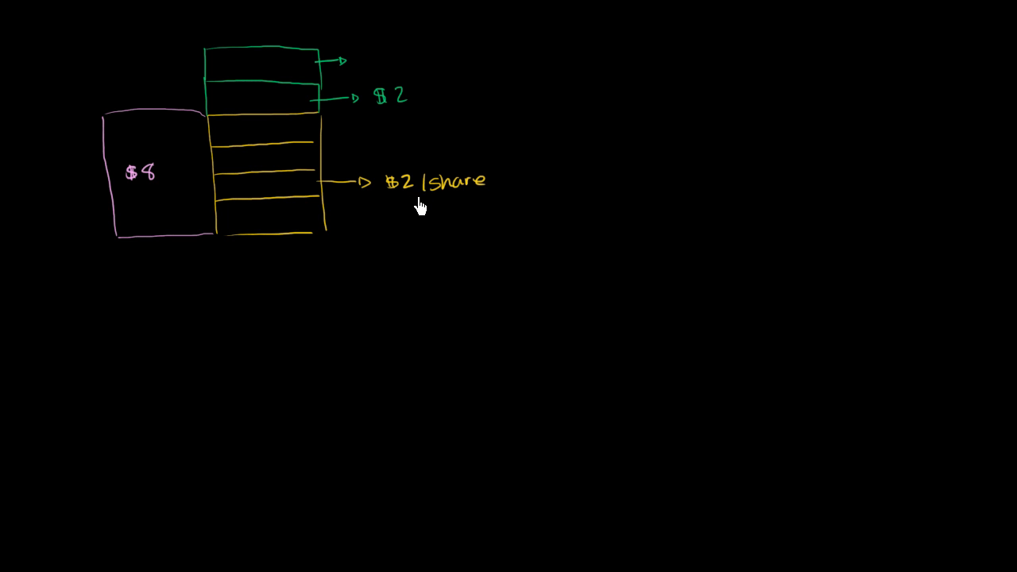
{"action": "mouse_move", "coordinate": [387, 59]}
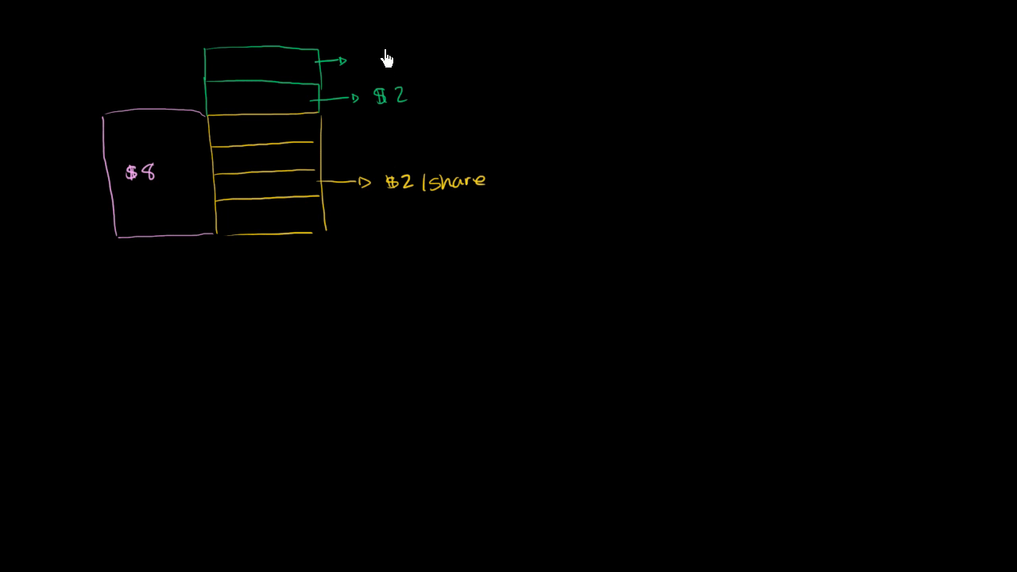
{"action": "type", "text": "/share"}
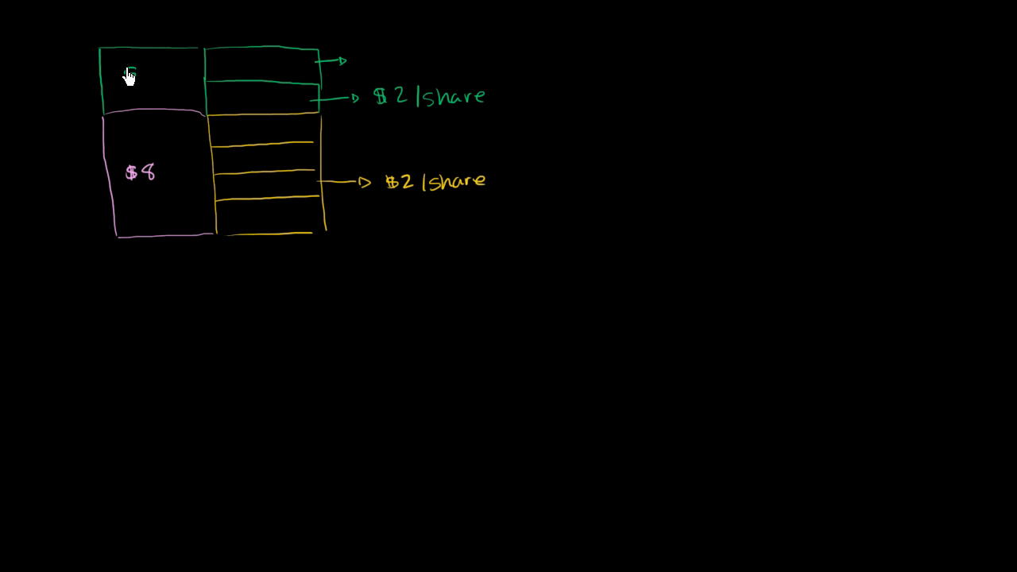
Label the green box above the pink one '$4'
{"action": "type", "text": "$4"}
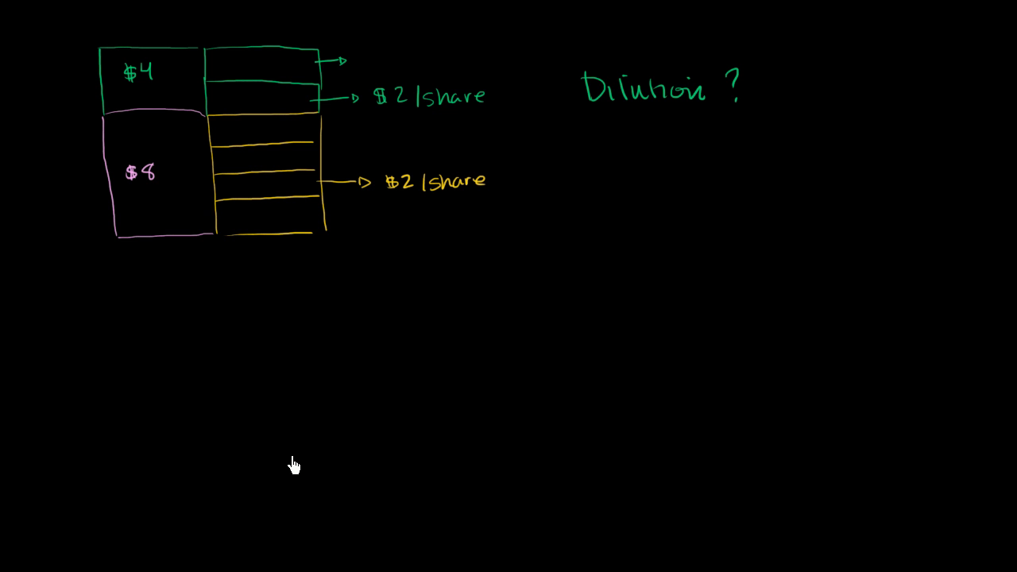
{"action": "mouse_move", "coordinate": [268, 110]}
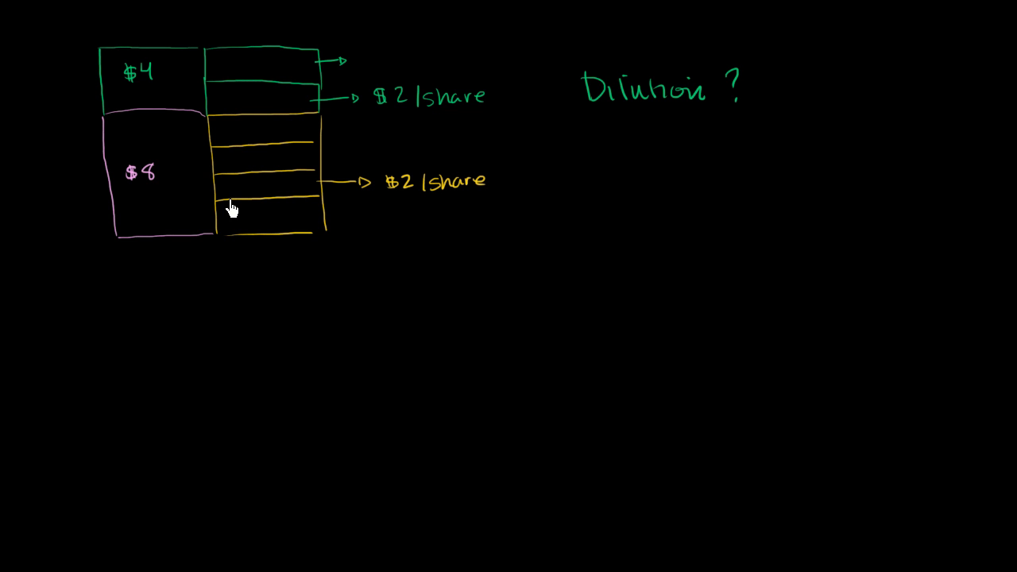
{"action": "mouse_move", "coordinate": [65, 161]}
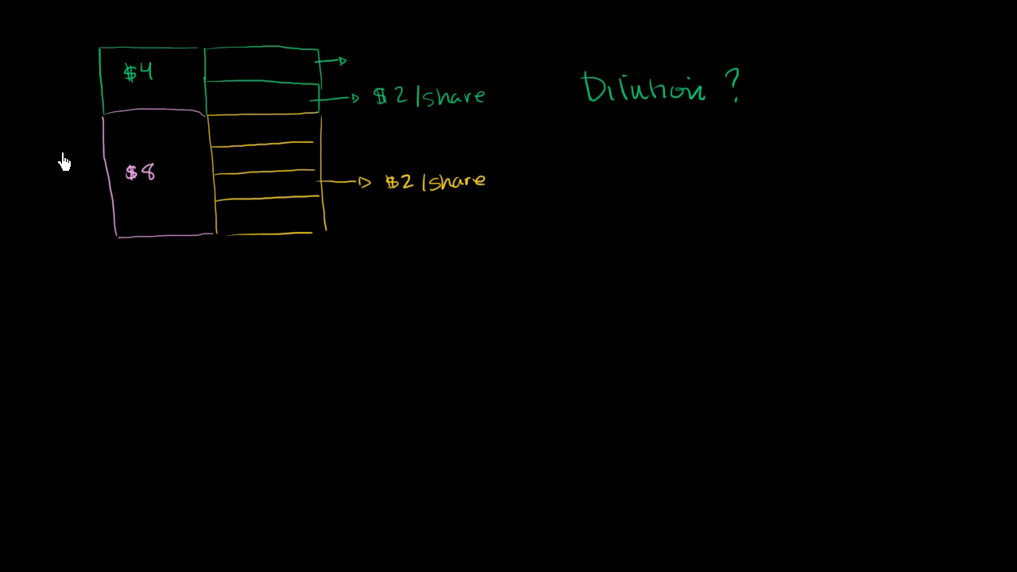
Draw a yellow arrow pointing up at the original rowed box
{"action": "left_click_drag", "start_coordinate": [298, 229], "coordinate": [341, 262]}
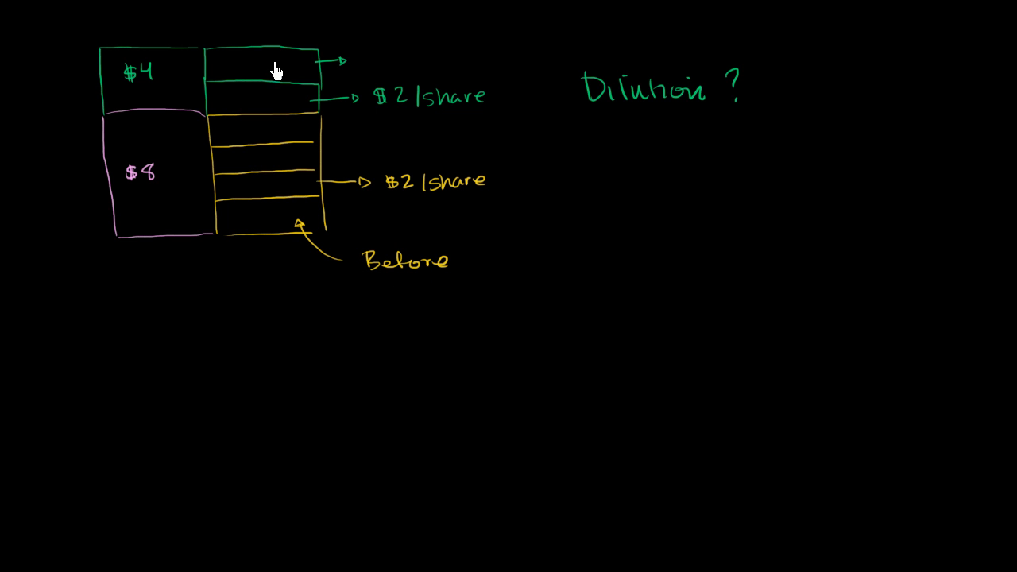
Write ': 25%' after Before, and 'After: ~16%' below it
{"action": "type", "text": ": 2"}
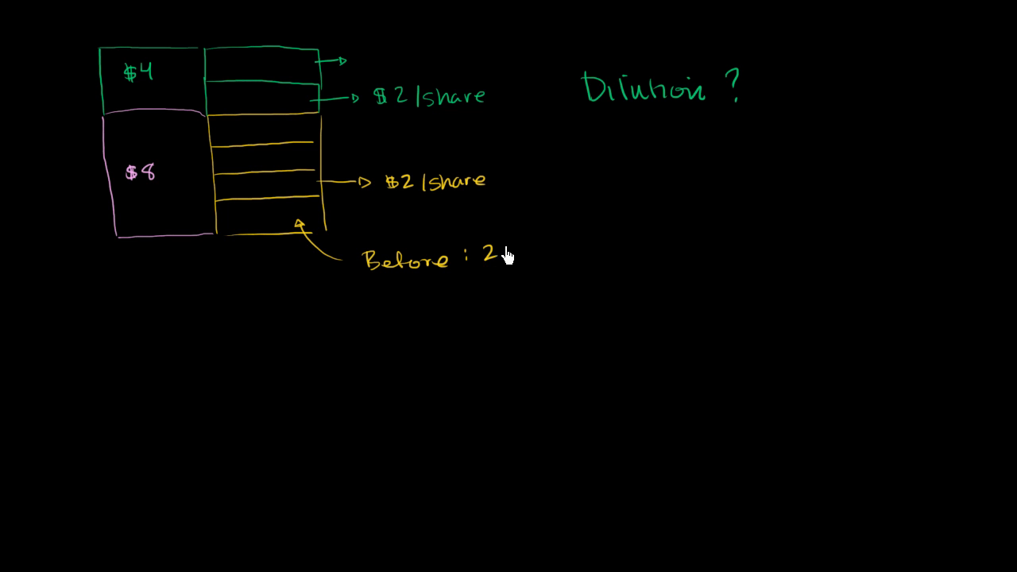
{"action": "type", "text": "5%"}
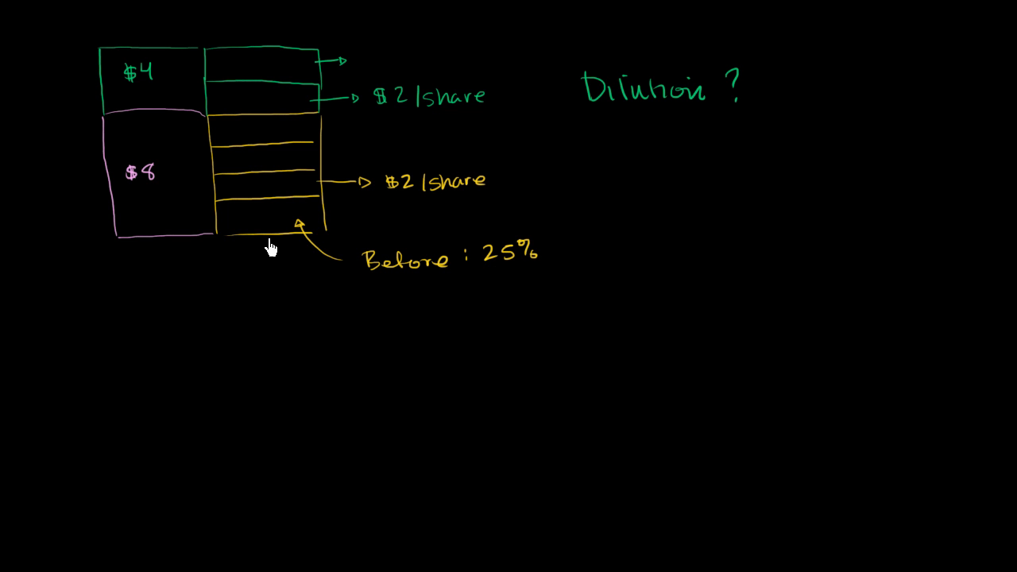
{"action": "mouse_move", "coordinate": [254, 69]}
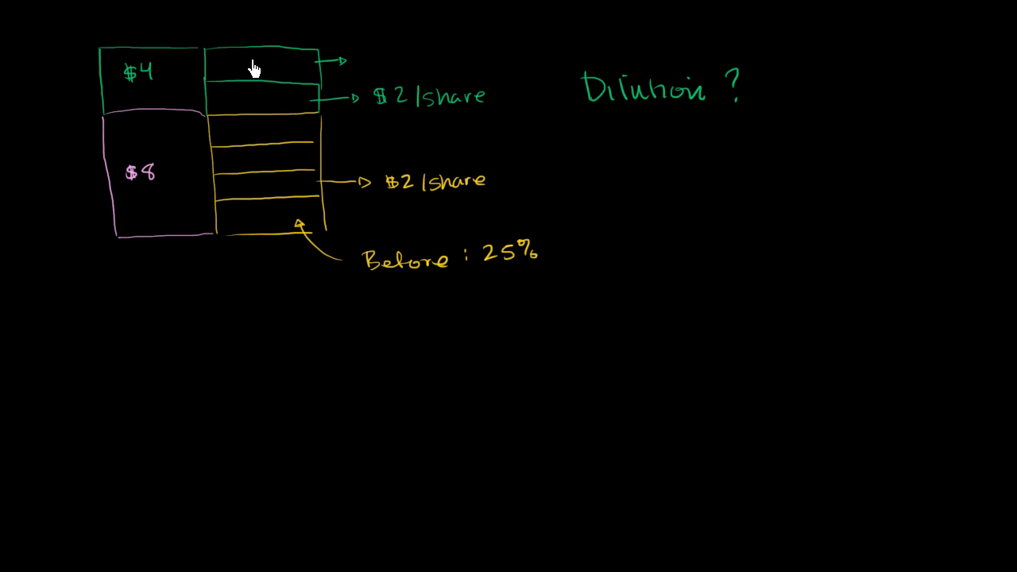
{"action": "mouse_move", "coordinate": [376, 302]}
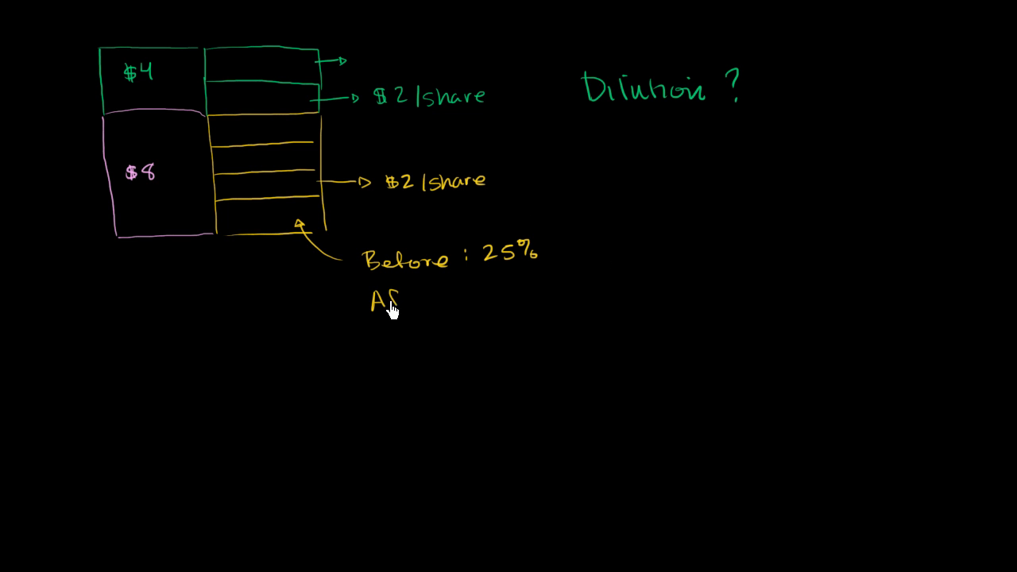
{"action": "type", "text": "After :"}
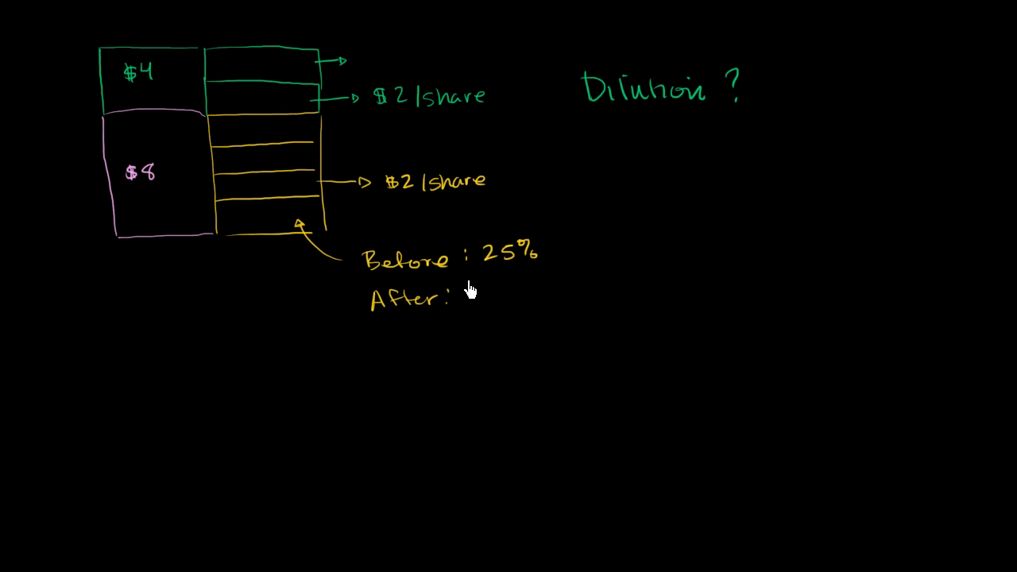
{"action": "type", "text": "~16%"}
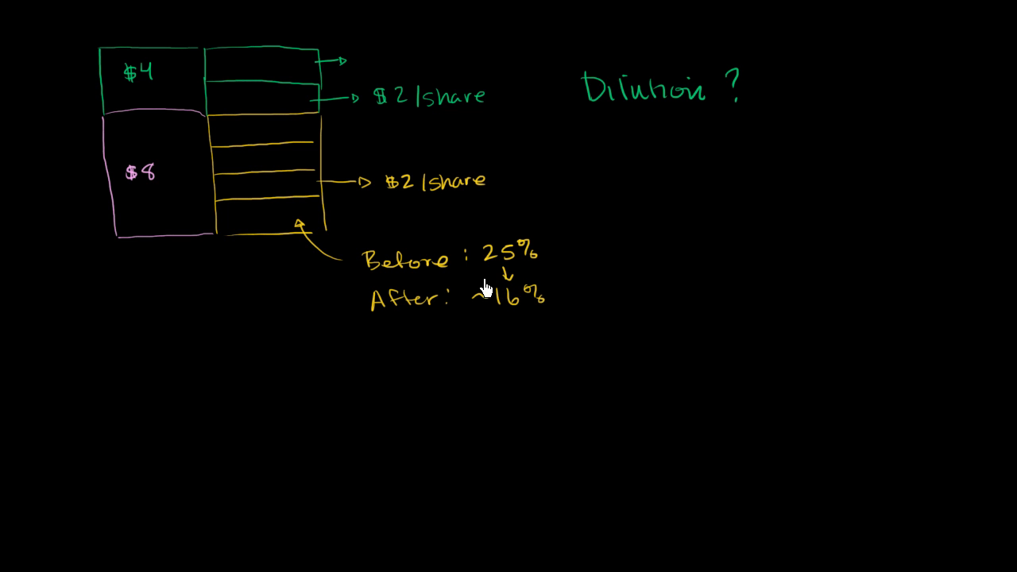
{"action": "mouse_move", "coordinate": [477, 286]}
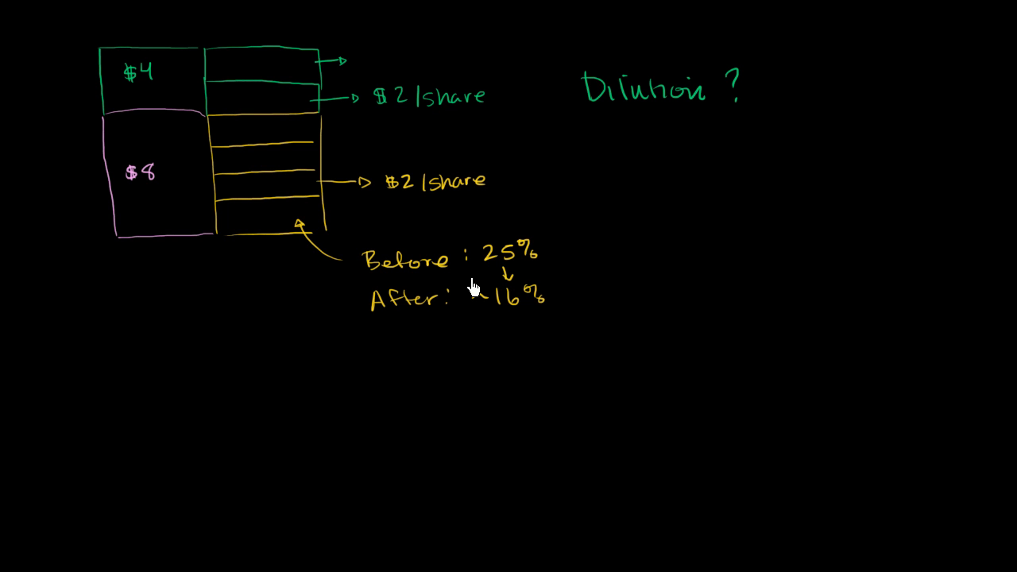
{"action": "mouse_move", "coordinate": [261, 137]}
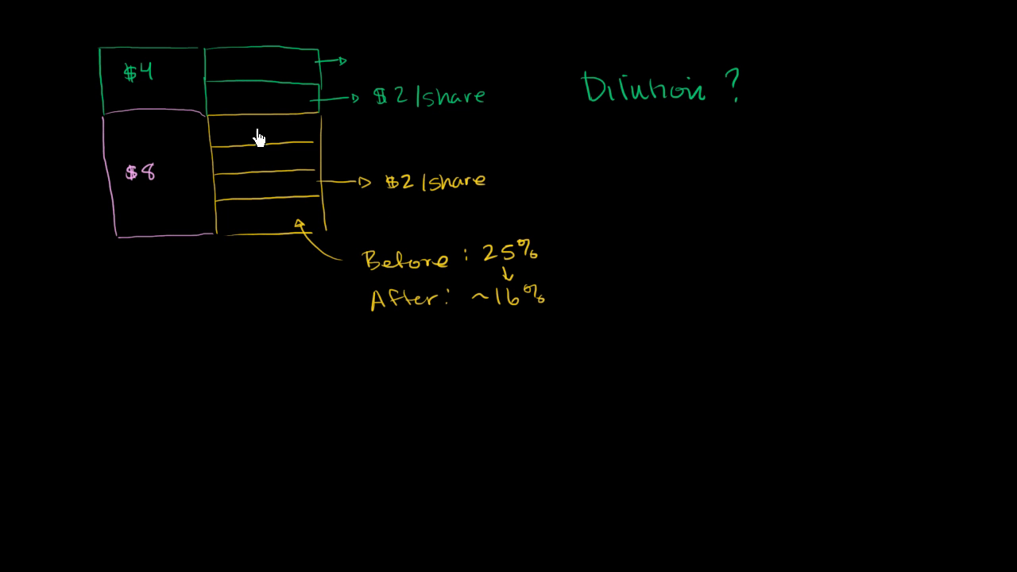
{"action": "mouse_move", "coordinate": [205, 163]}
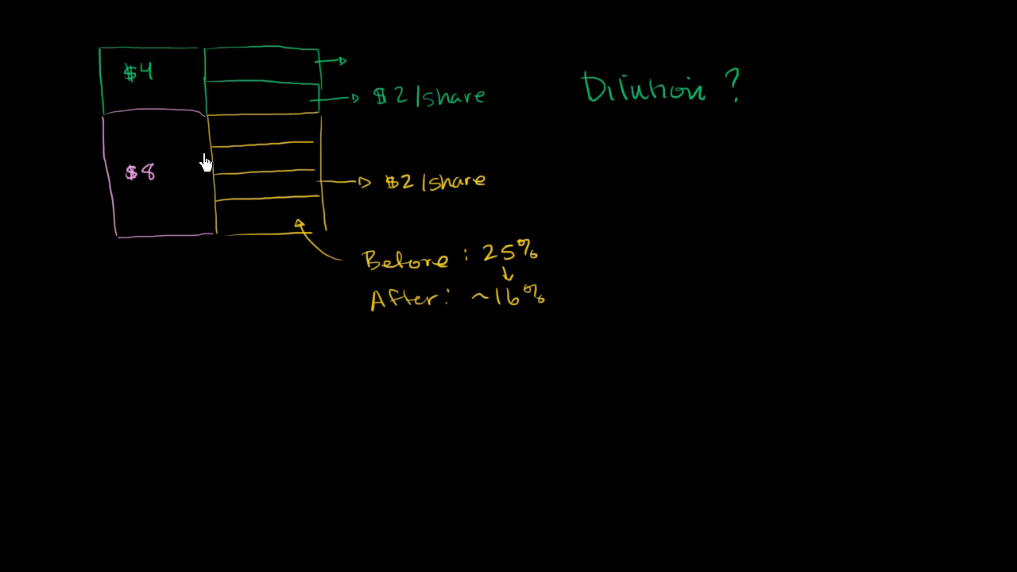
{"action": "mouse_move", "coordinate": [288, 198]}
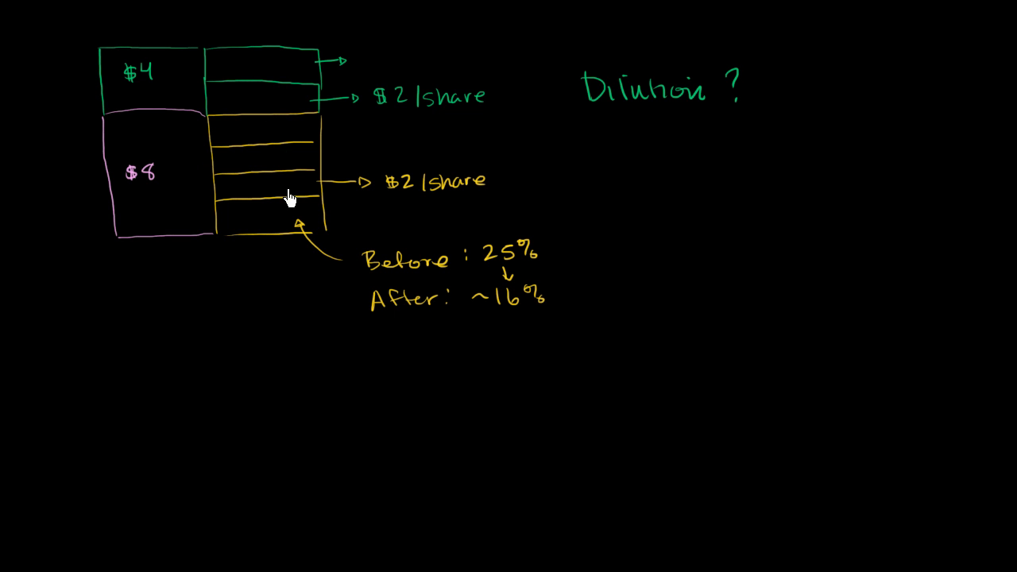
{"action": "mouse_move", "coordinate": [298, 204]}
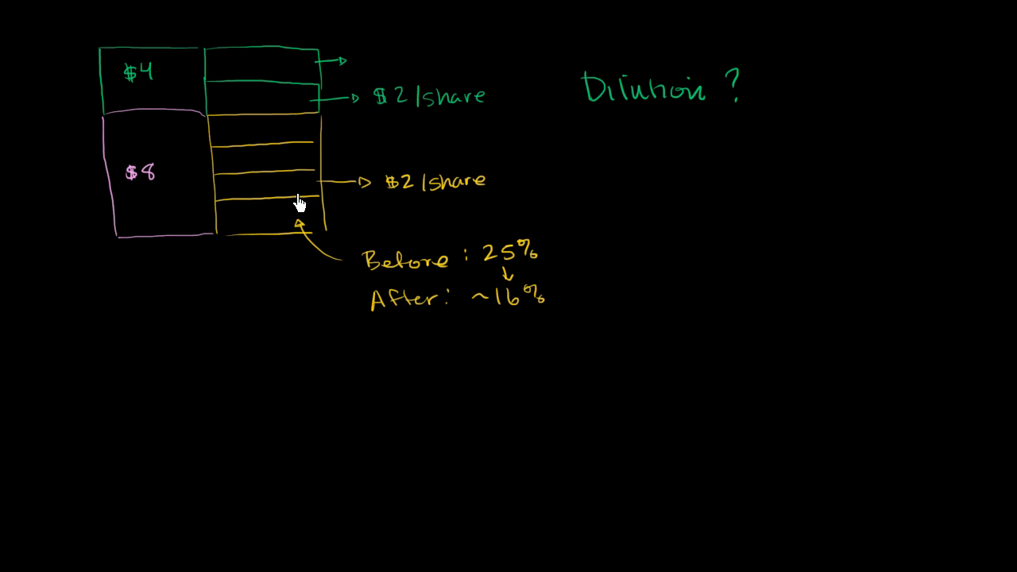
{"action": "mouse_move", "coordinate": [493, 282]}
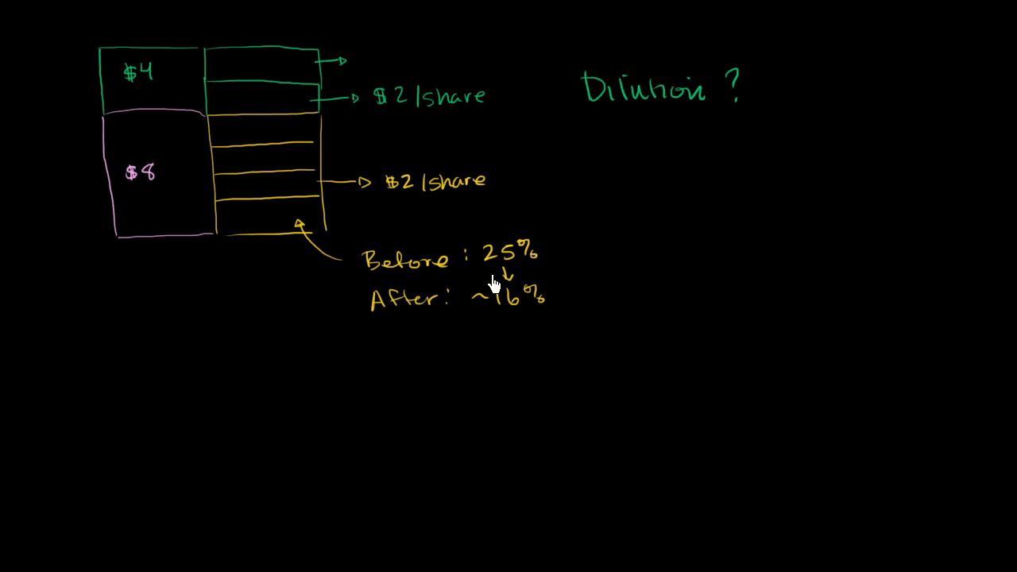
{"action": "mouse_move", "coordinate": [252, 242]}
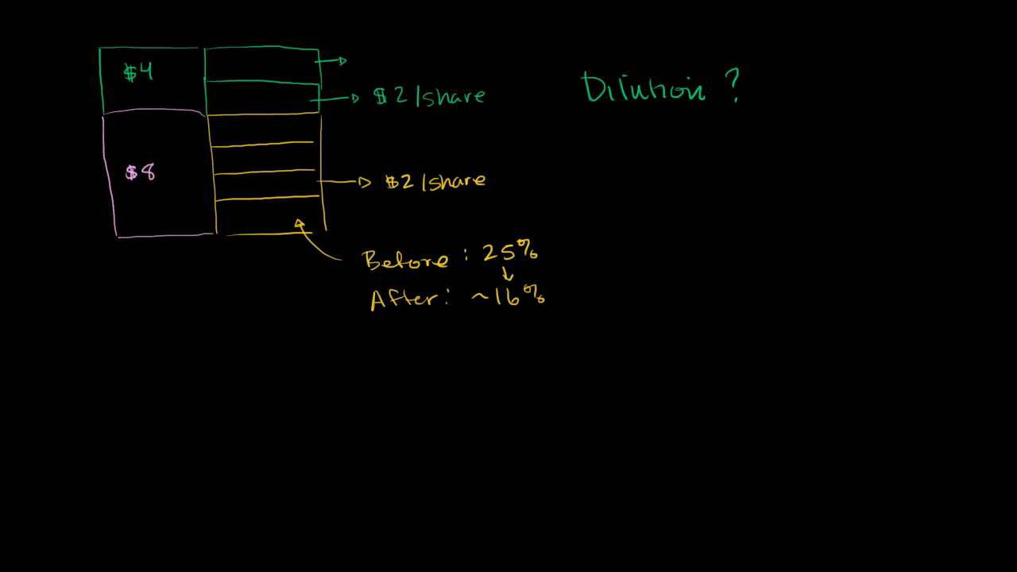
{"action": "mouse_move", "coordinate": [253, 141]}
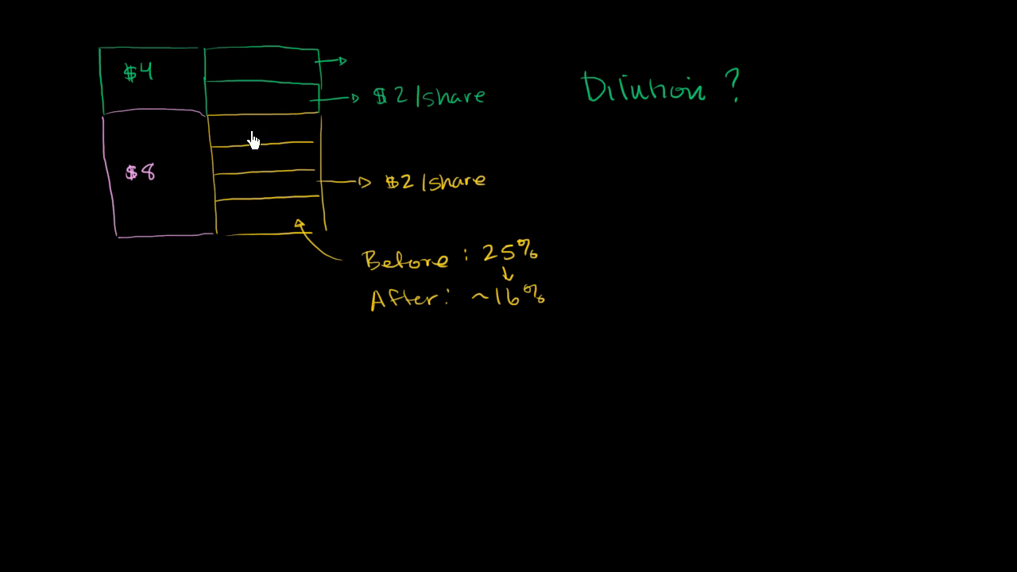
Draw a green curved arrow up at the bottom of the pink '$8' box
{"action": "left_click_drag", "start_coordinate": [172, 231], "coordinate": [203, 272]}
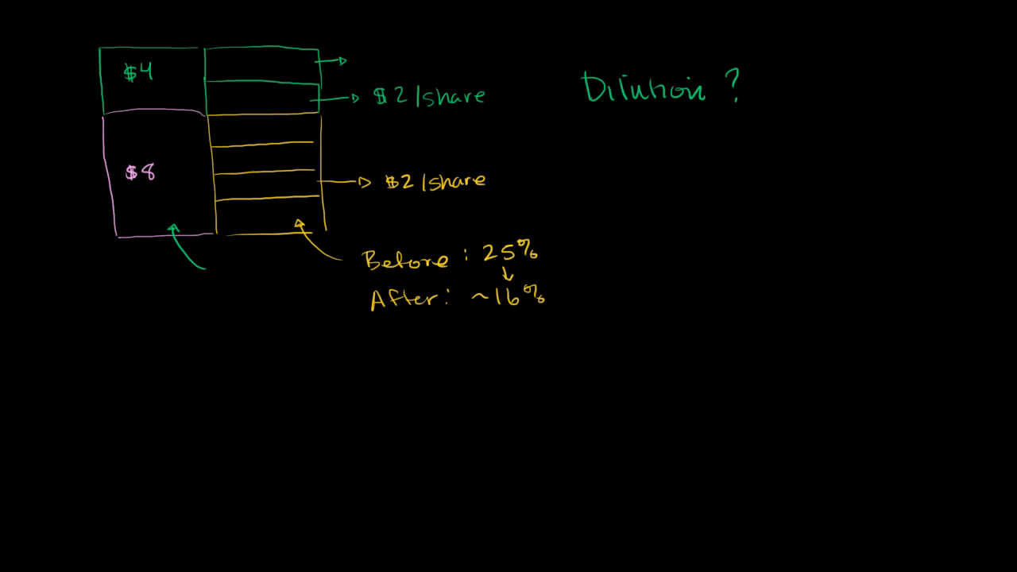
Draw a magenta brace spanning the $4 and $8 boxes, and circle the yellow '$2/share'
{"action": "left_click_drag", "start_coordinate": [89, 51], "coordinate": [100, 219]}
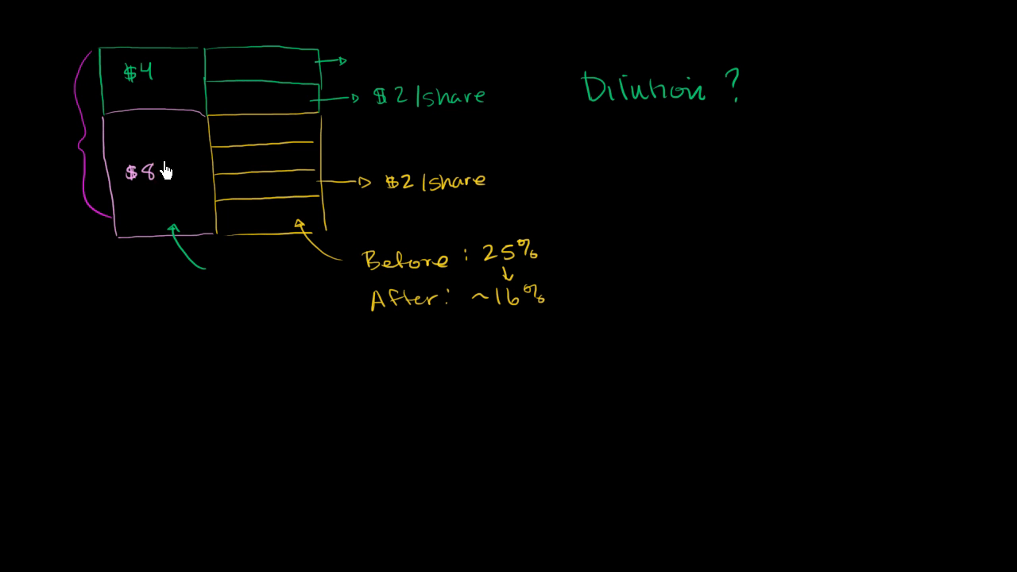
{"action": "mouse_move", "coordinate": [264, 96]}
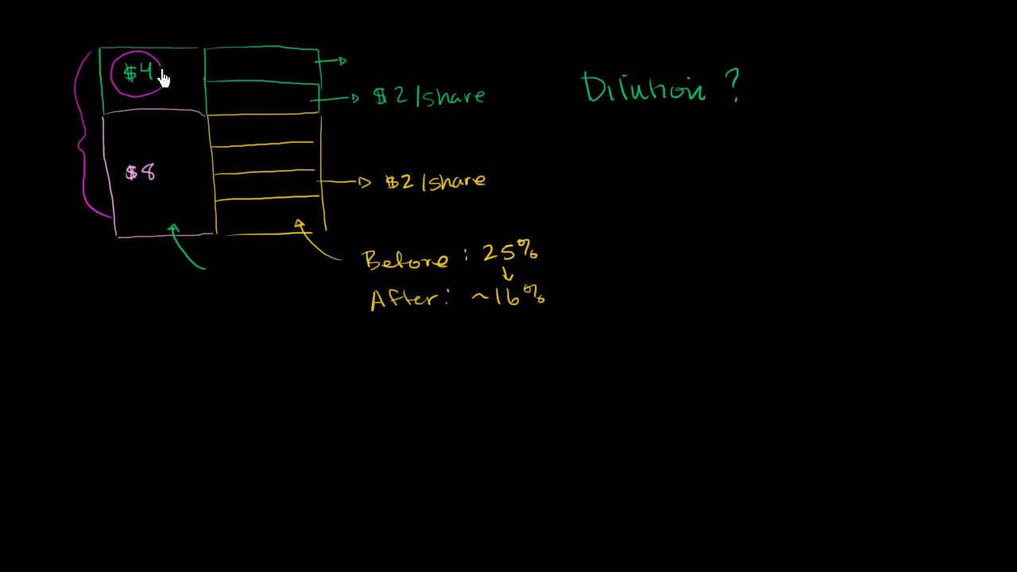
{"action": "mouse_move", "coordinate": [147, 93]}
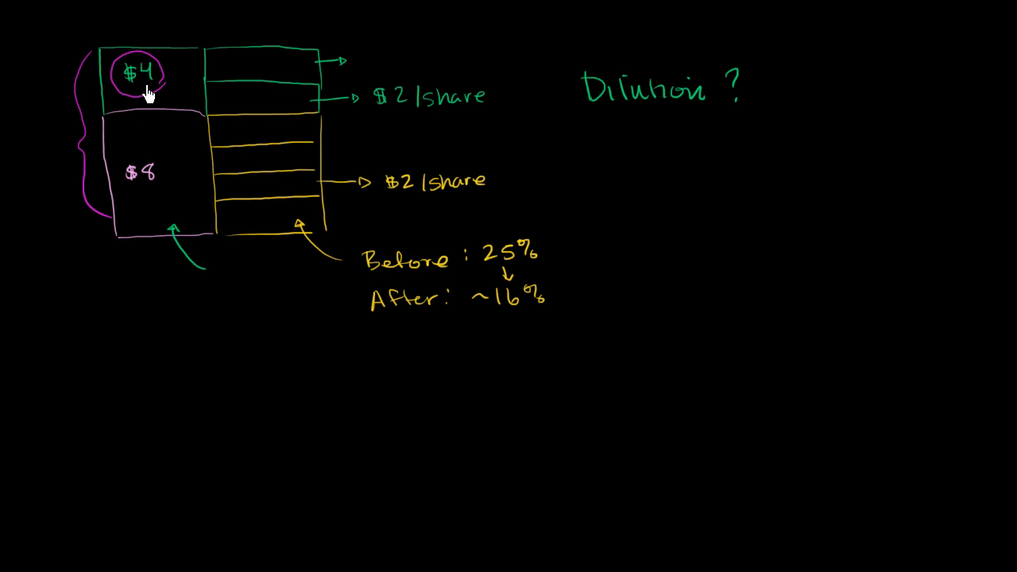
{"action": "mouse_move", "coordinate": [105, 174]}
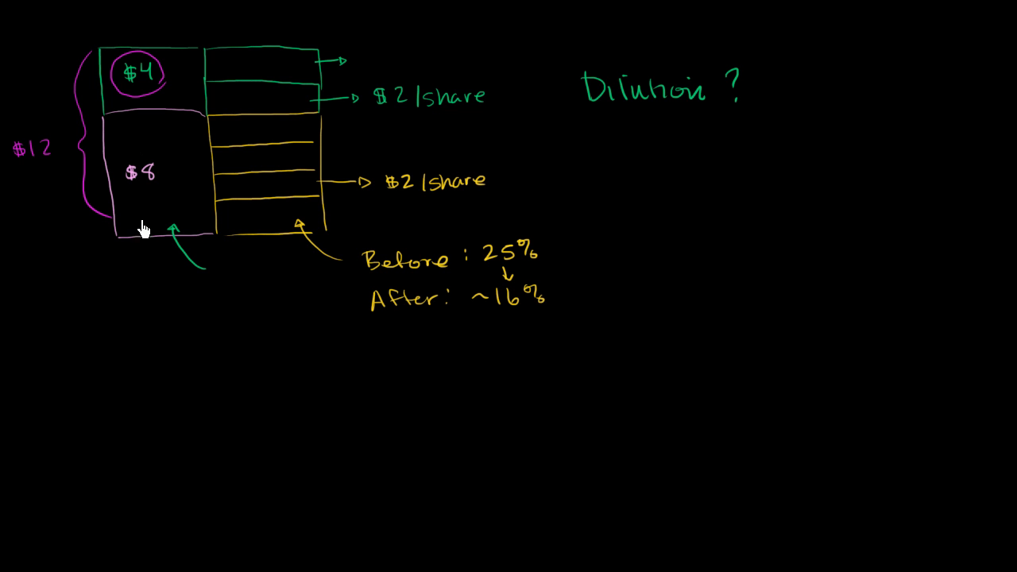
{"action": "mouse_move", "coordinate": [279, 67]}
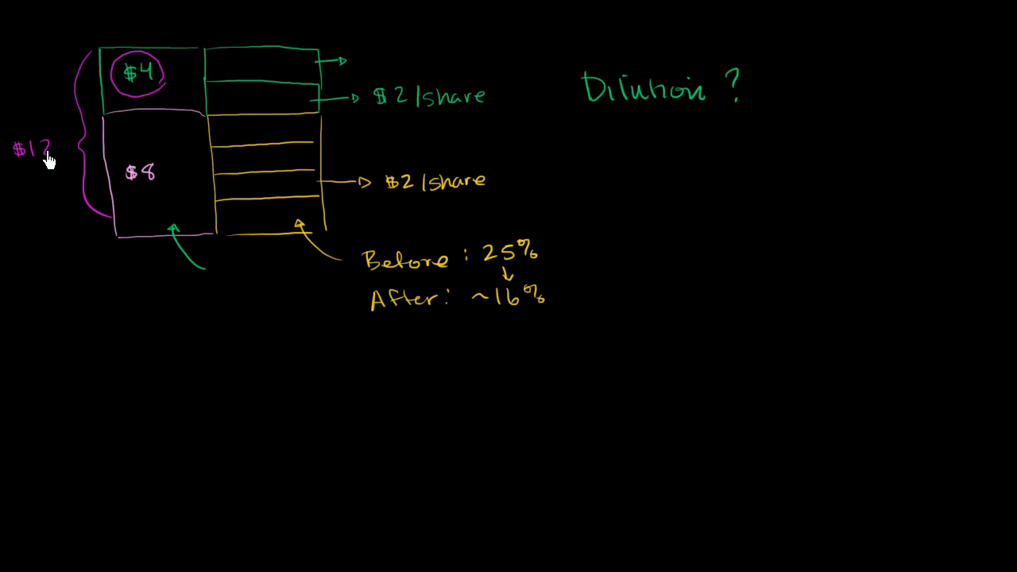
{"action": "mouse_move", "coordinate": [396, 213]}
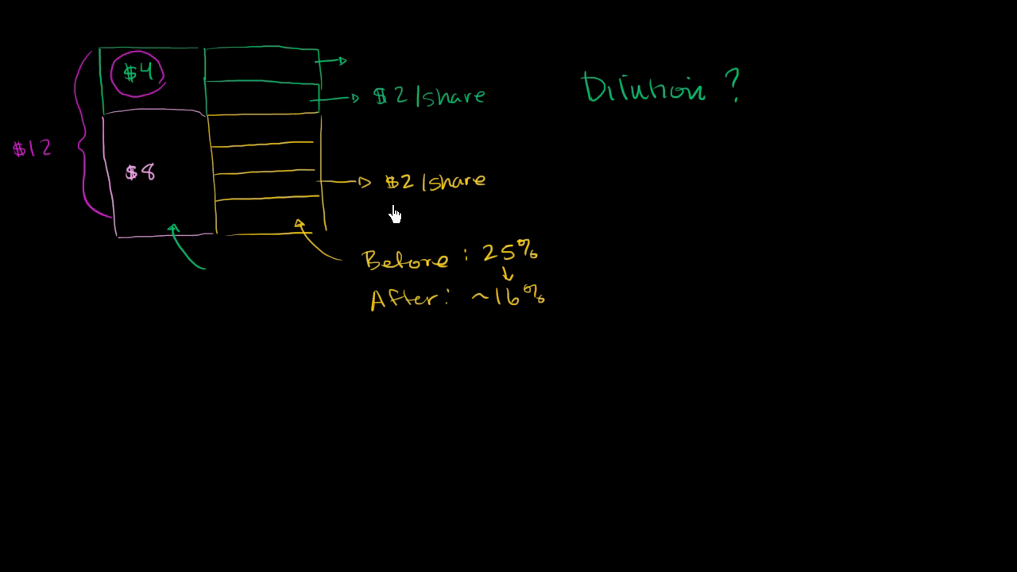
{"action": "left_click_drag", "start_coordinate": [377, 167], "coordinate": [472, 203]}
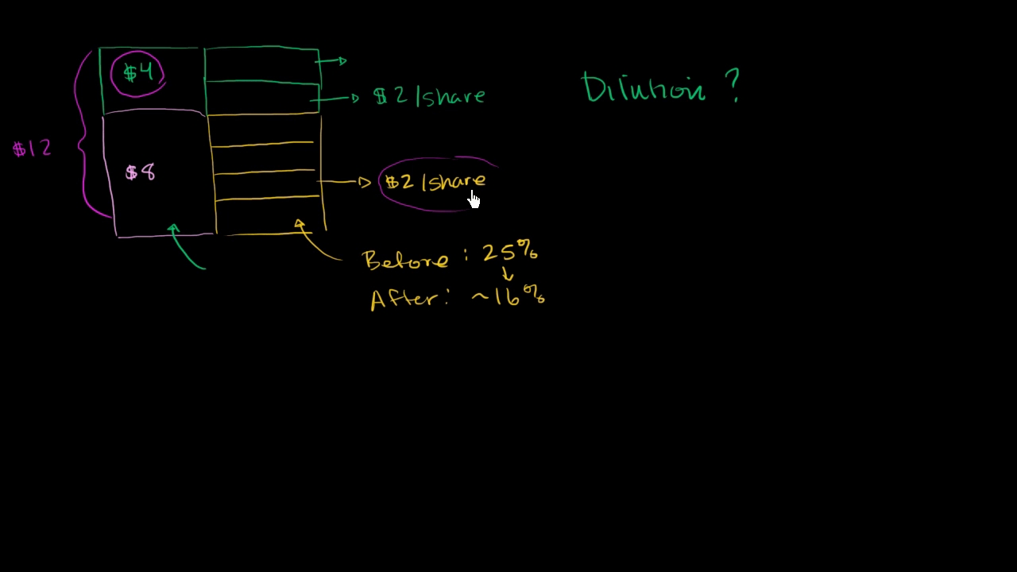
{"action": "mouse_move", "coordinate": [312, 270]}
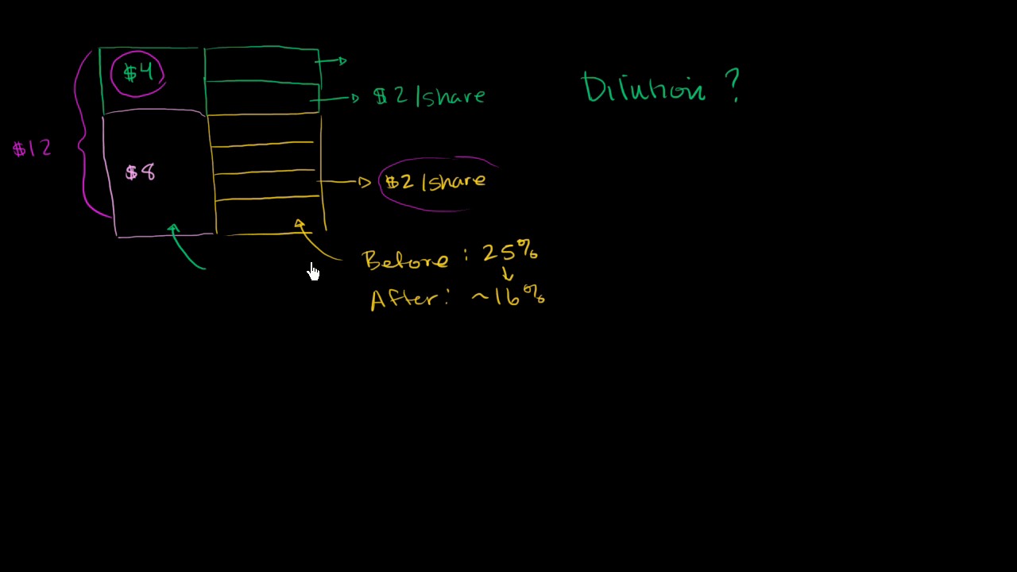